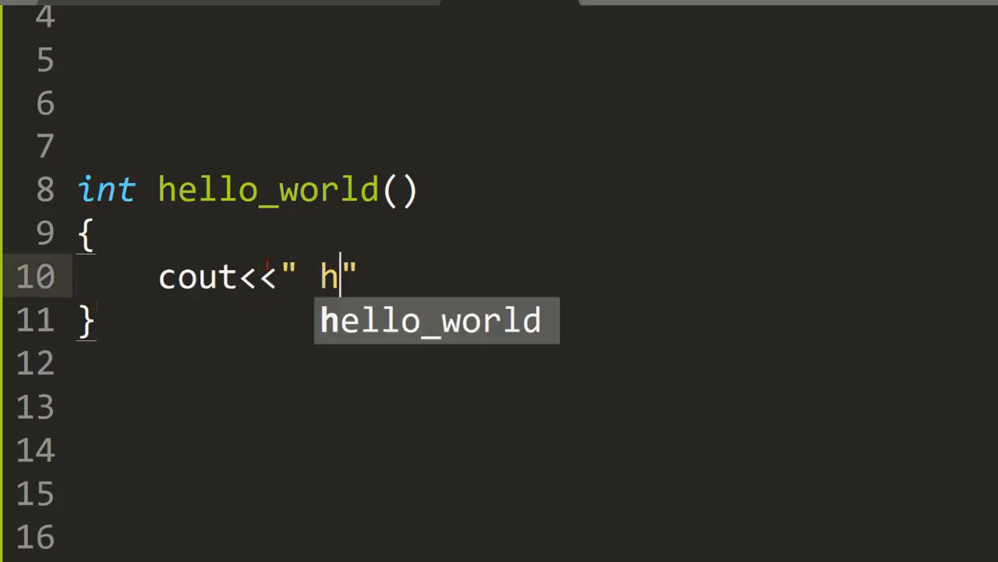
Type 'ey !! return subscribe;' in cont.py and scroll up through the right() function.
type("ey !! how's going on!!")
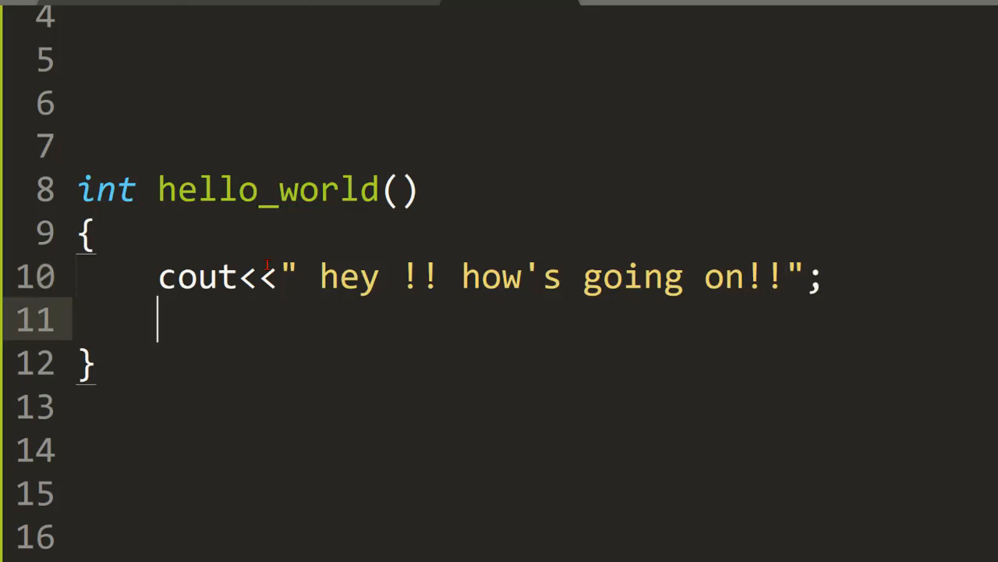
type("return su")
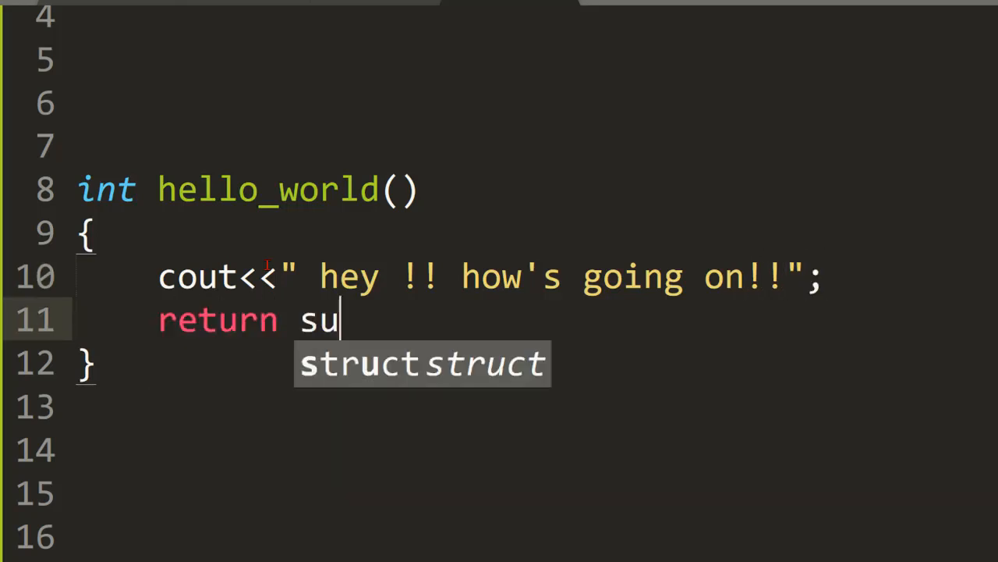
type("bscribe;")
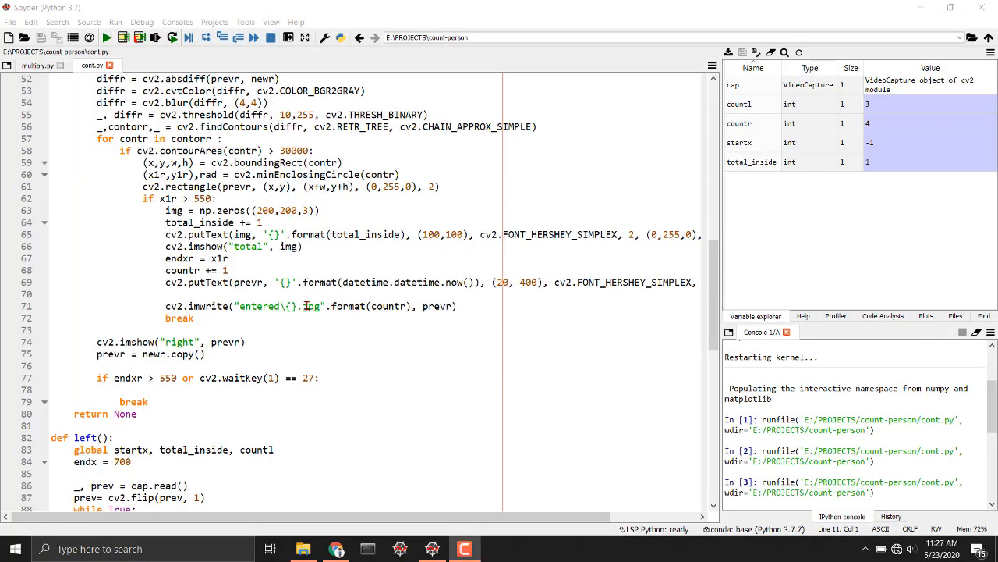
scroll("up", 3)
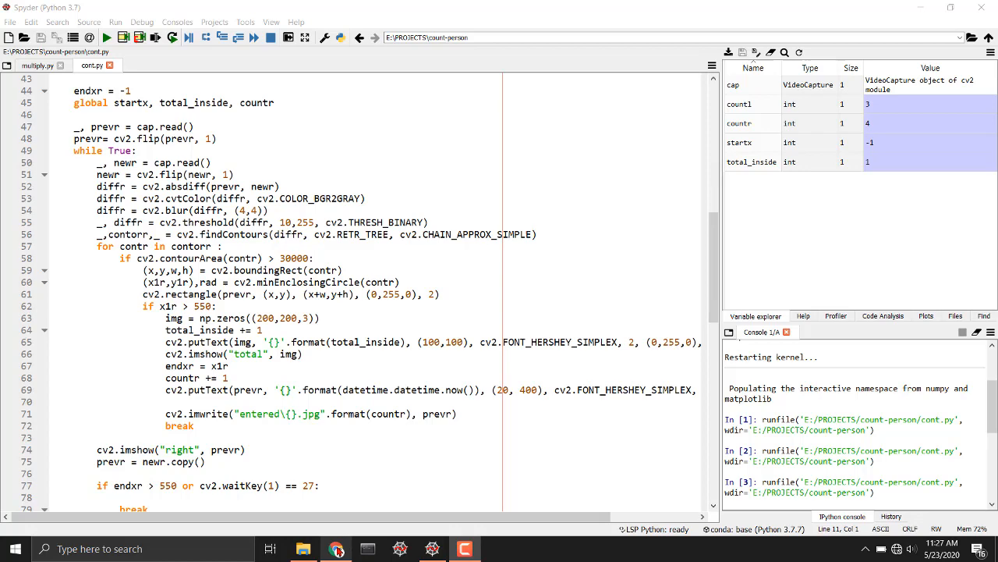
Switch to the YouTube 'Number of people in room detection' video via Chrome.
left_click(336, 548)
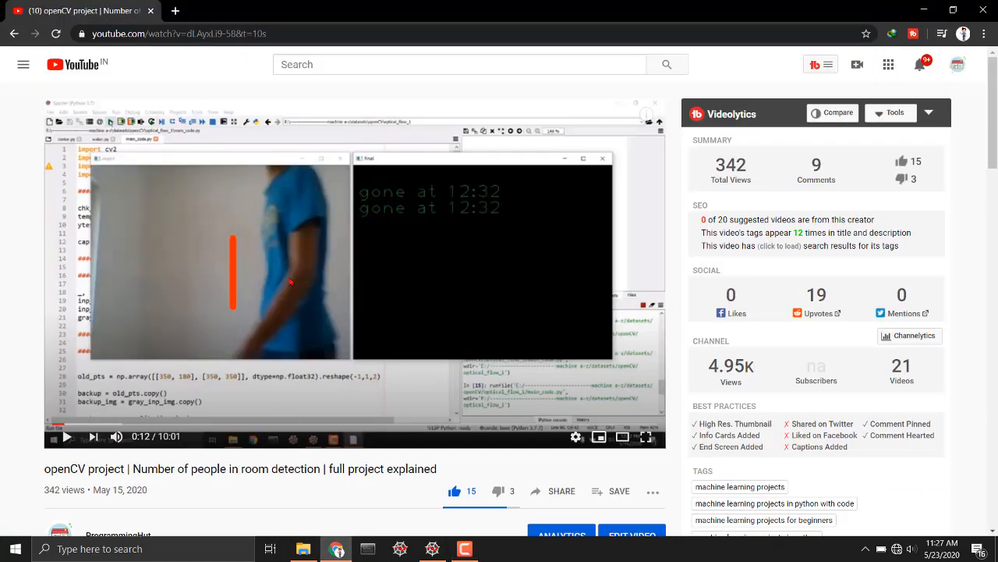
mouse_move(460, 216)
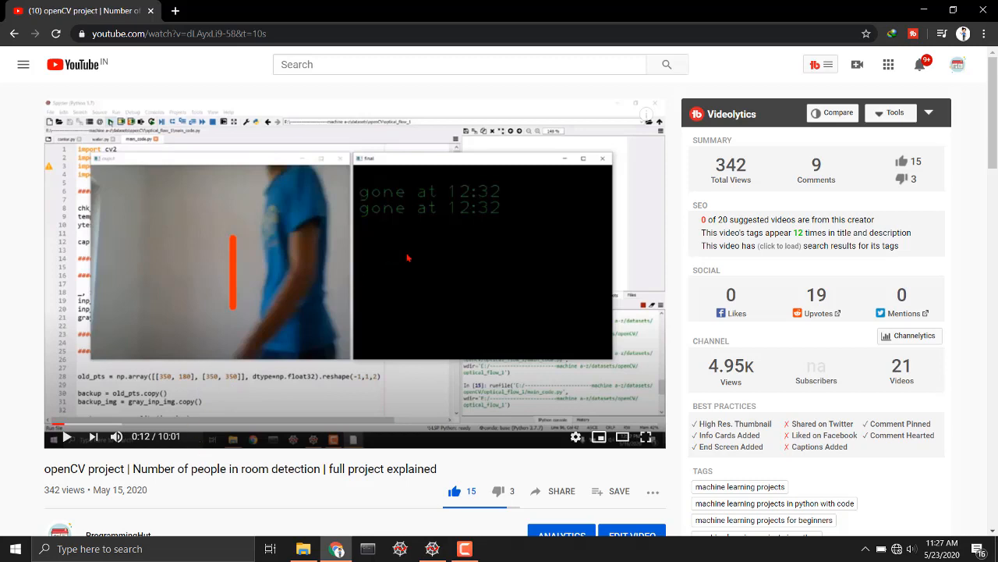
mouse_move(377, 268)
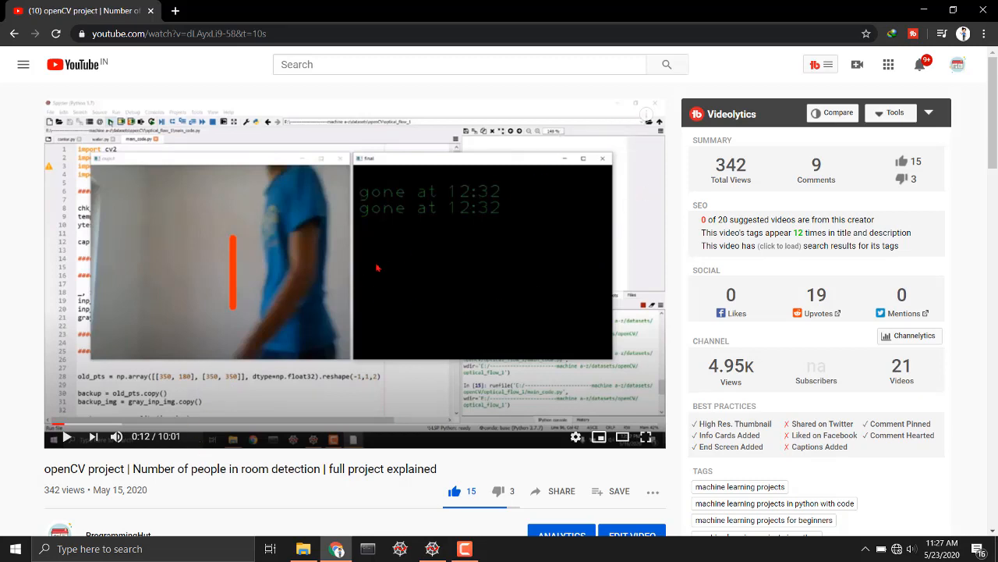
mouse_move(651, 193)
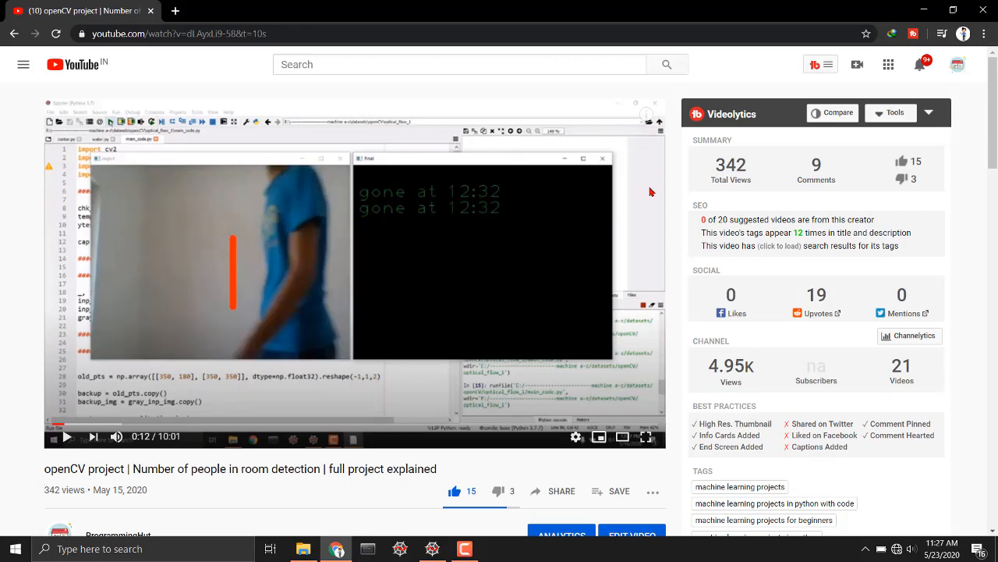
mouse_move(336, 339)
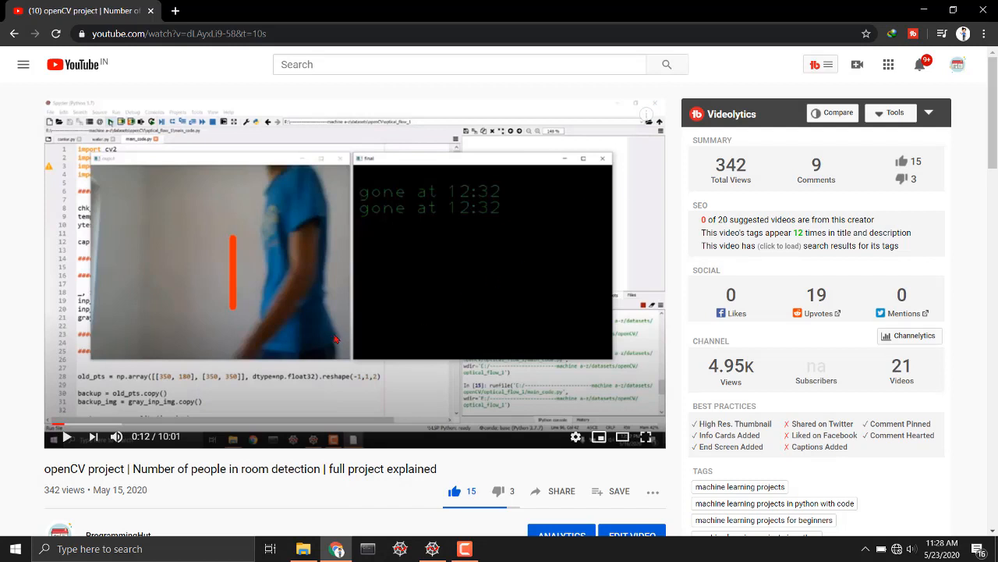
mouse_move(191, 378)
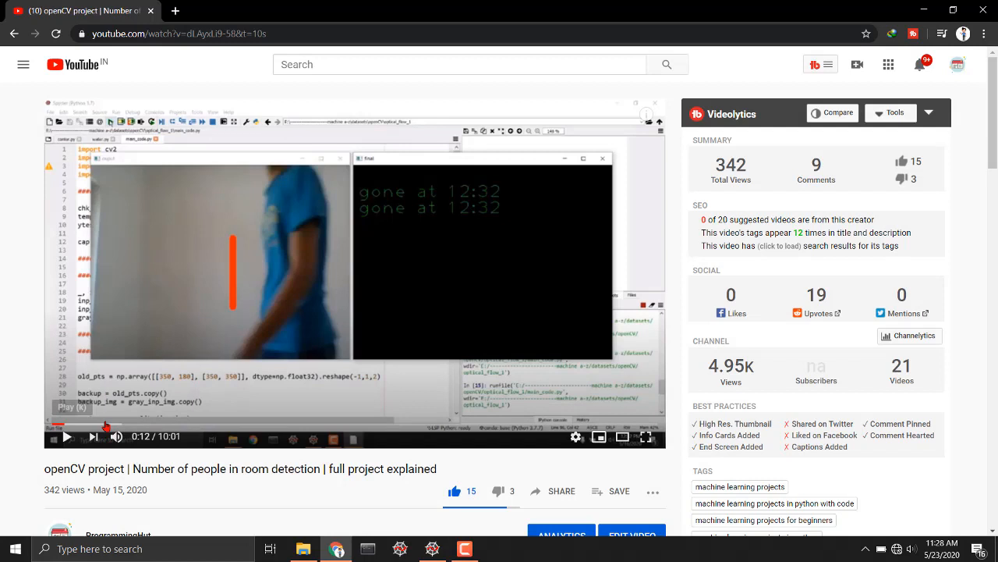
mouse_move(258, 469)
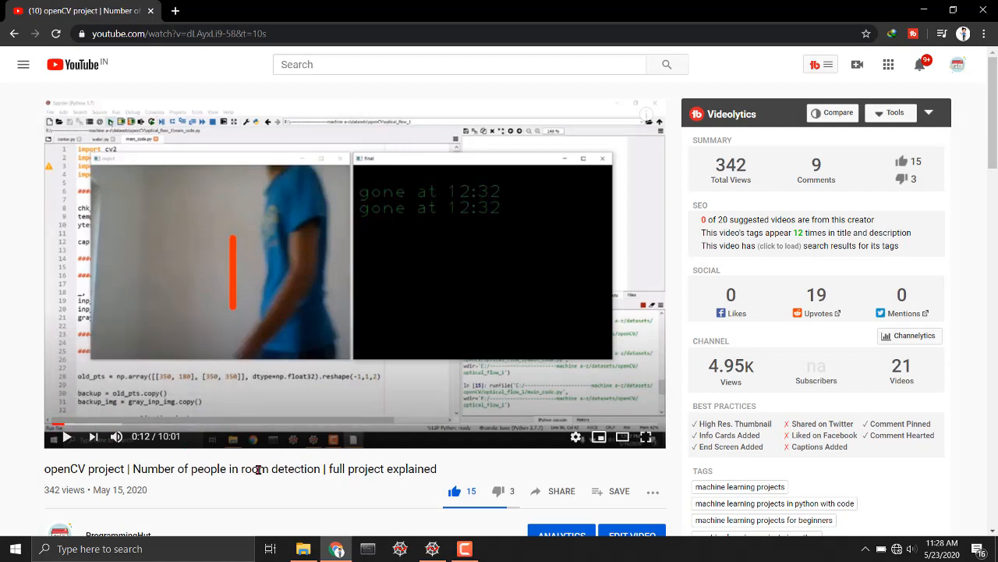
mouse_move(295, 450)
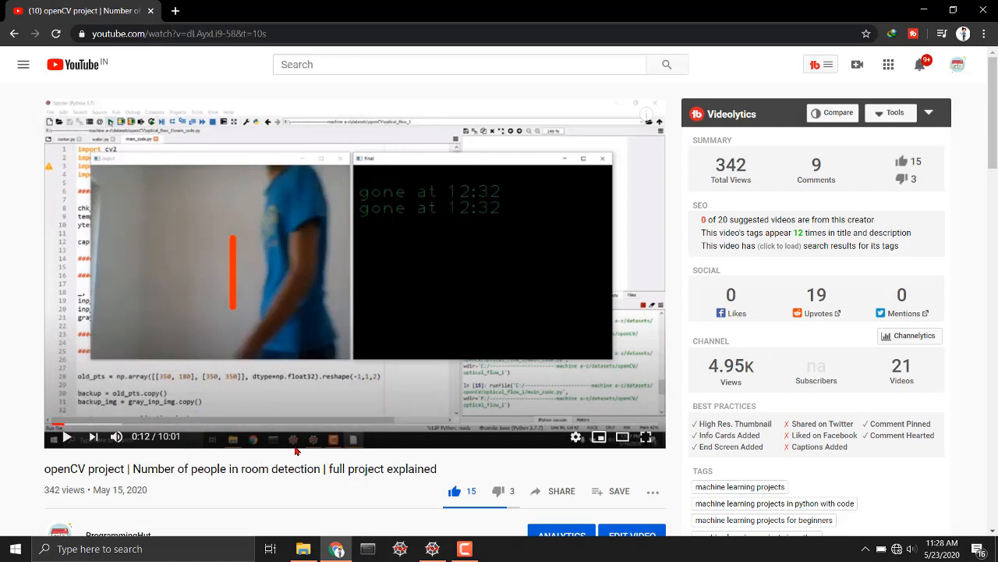
mouse_move(447, 406)
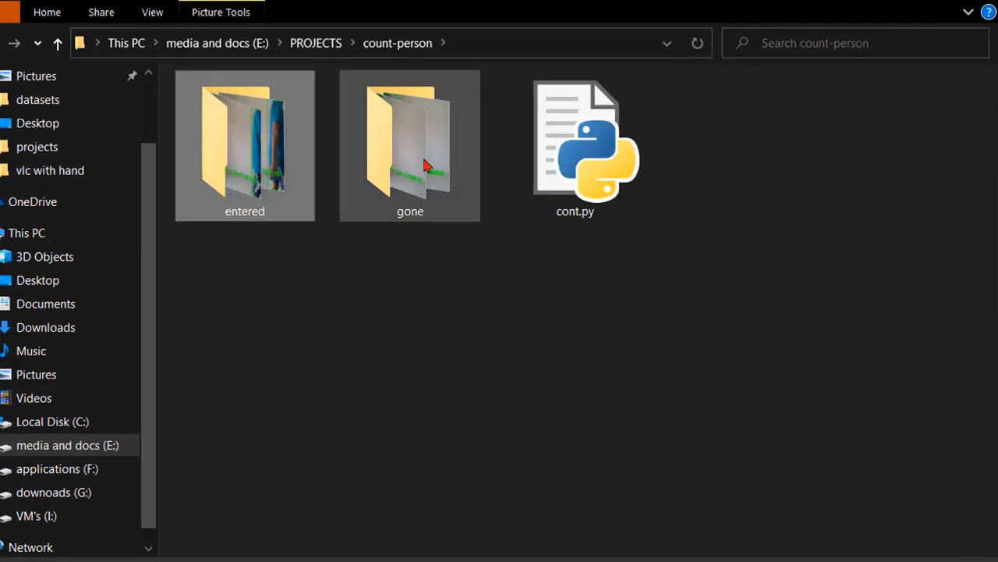
View snapshot 1.jpg in the 'entered' folder, then 1.jpg in the 'gone' folder.
double_click(245, 145)
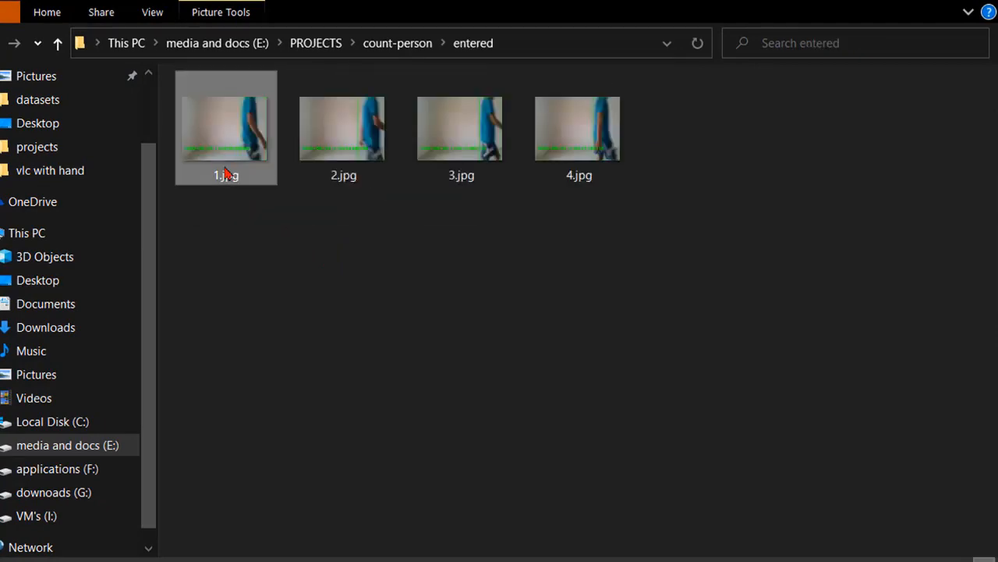
double_click(225, 128)
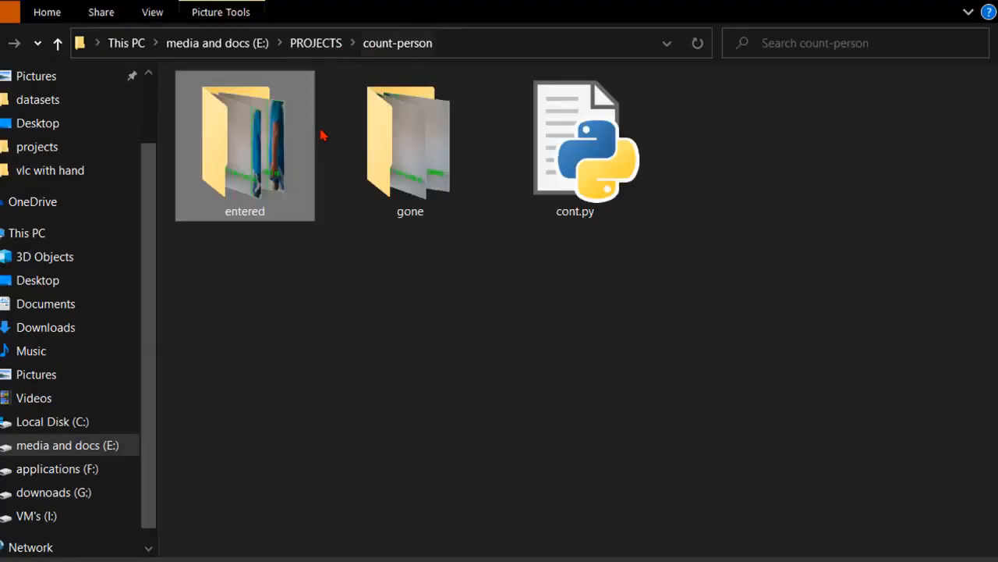
double_click(409, 144)
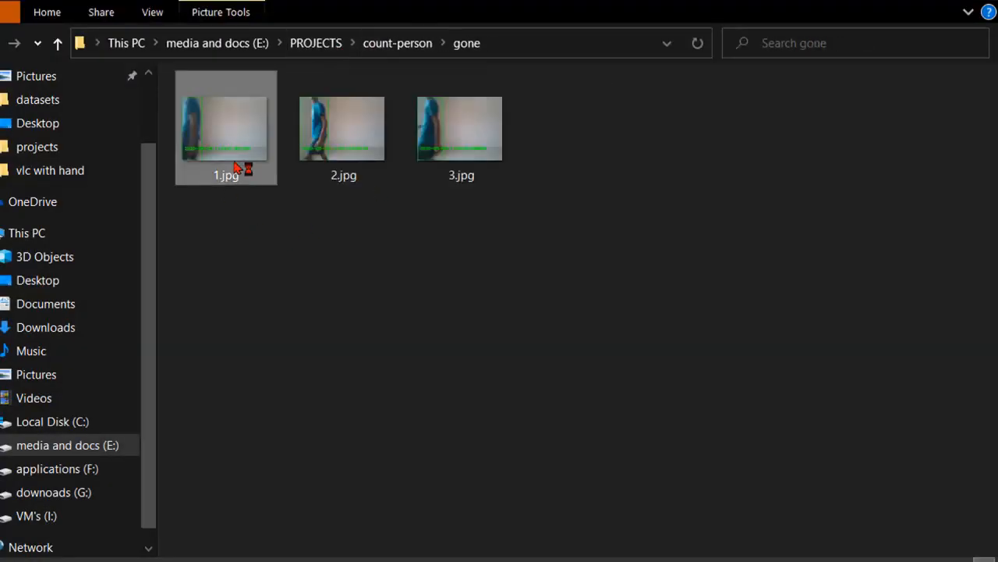
double_click(226, 127)
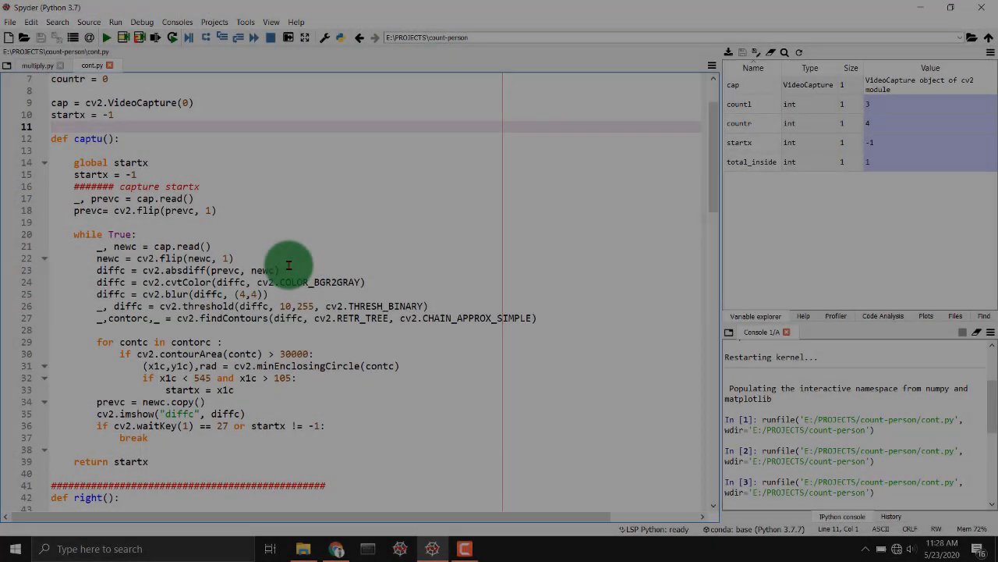
scroll("down", 3)
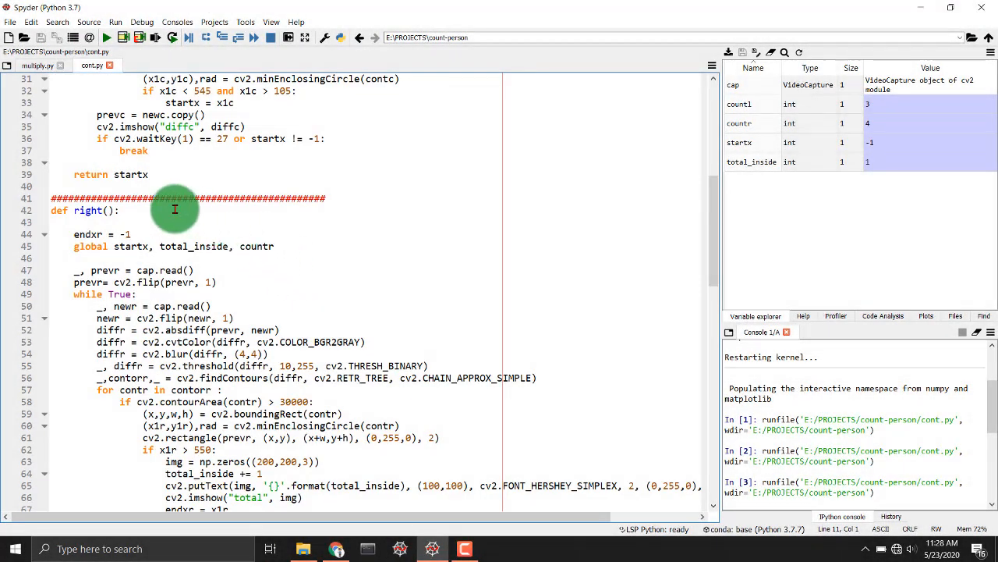
mouse_move(333, 296)
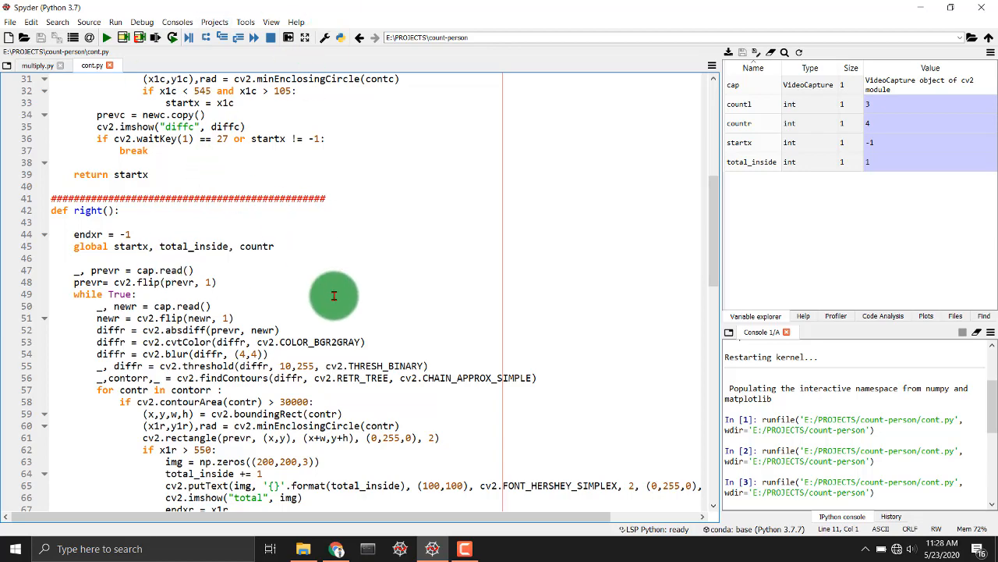
mouse_move(196, 246)
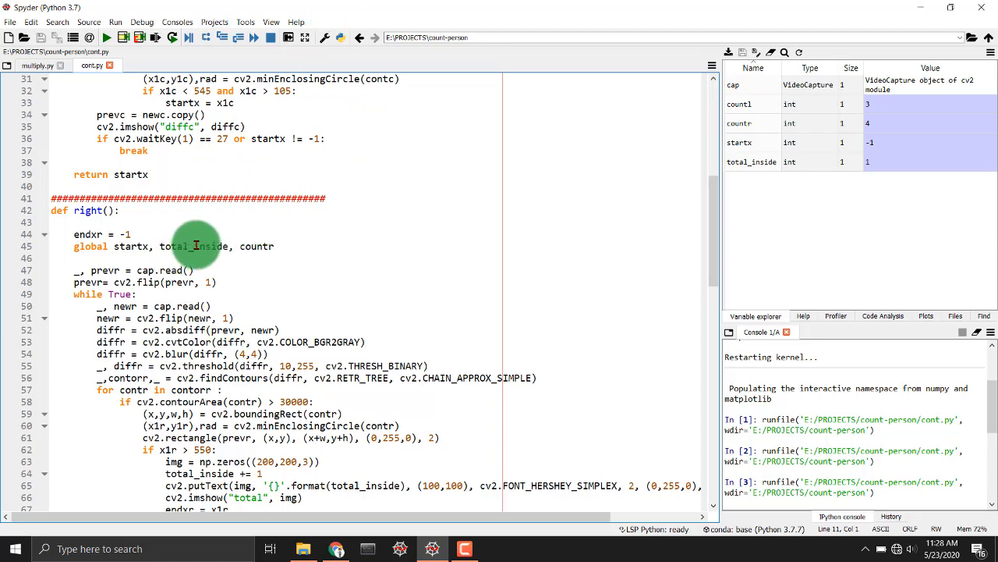
left_click(303, 549)
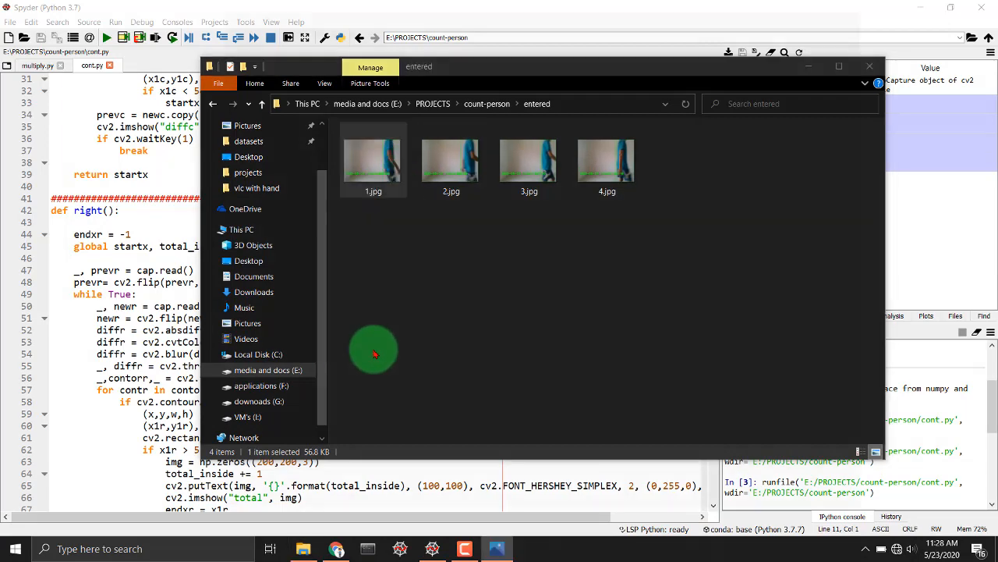
Return to the count-person folder showing entered, gone and cont.py.
double_click(373, 160)
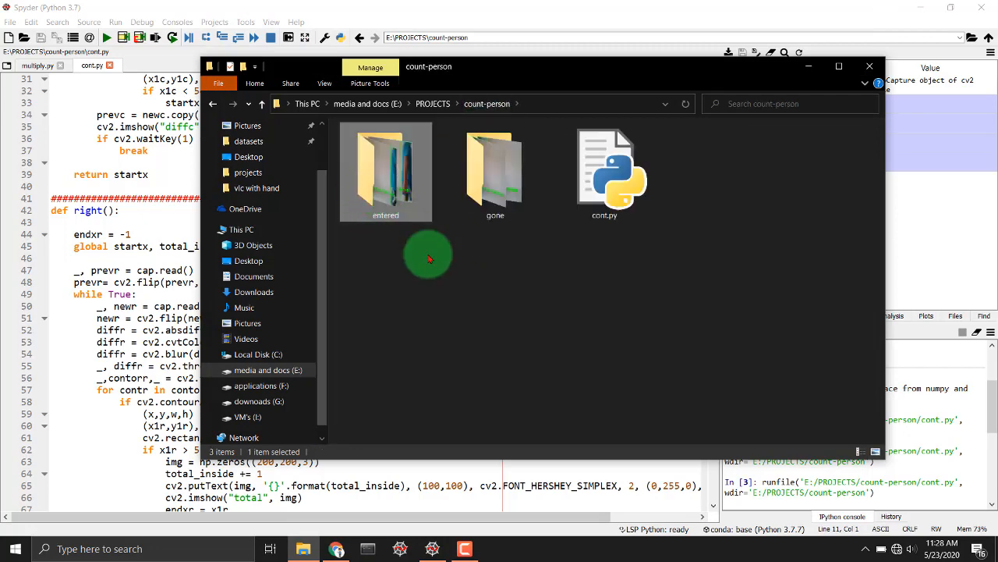
left_click(495, 171)
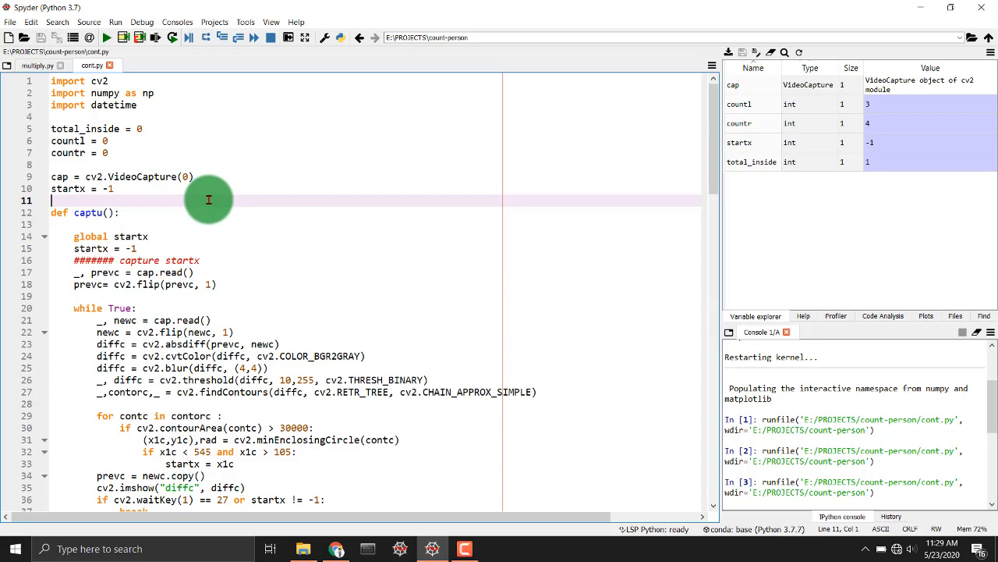
Scroll cont.py through captu() and right() to left(), then return to the YouTube video.
scroll("down", 3)
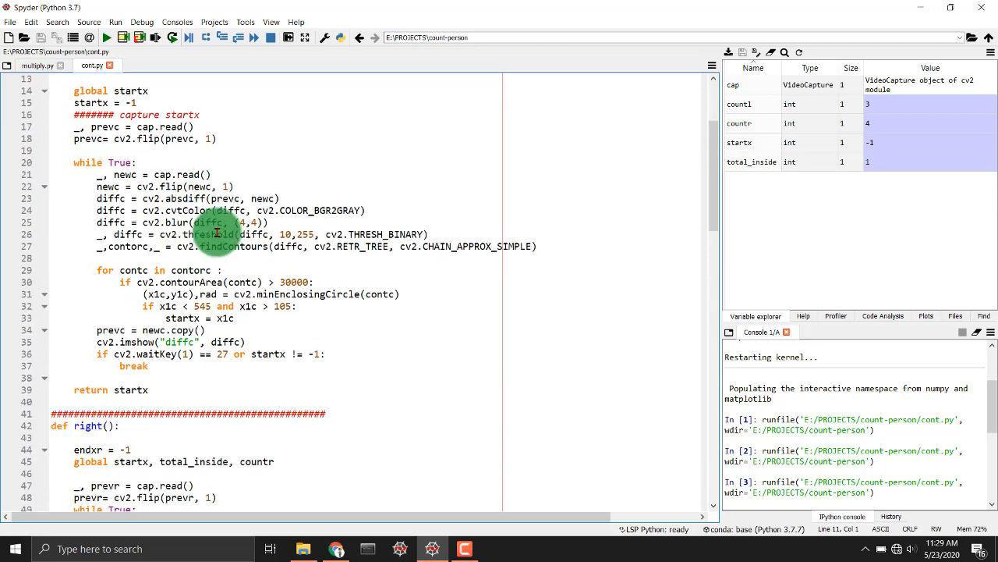
scroll("down", 3)
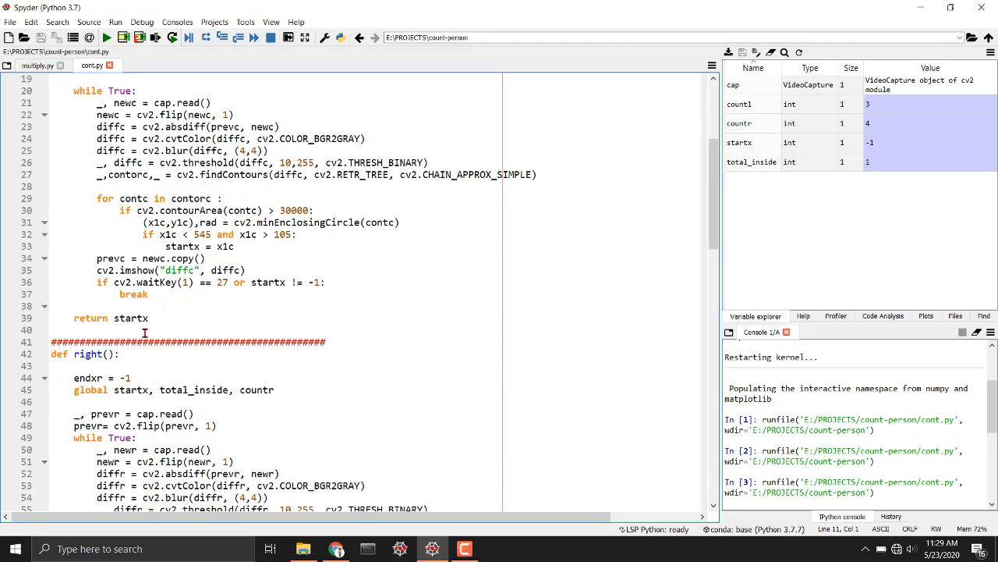
scroll("down", 3)
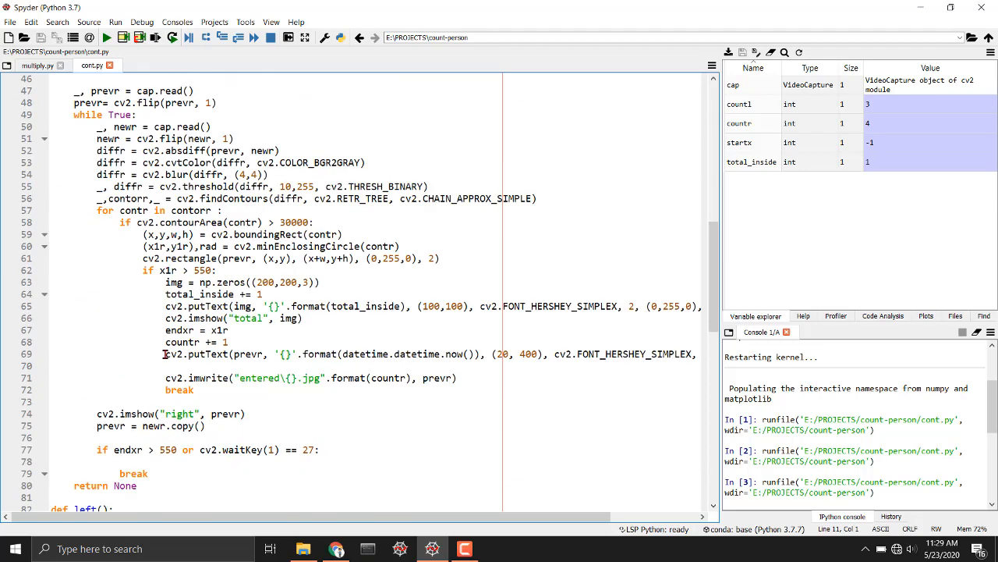
scroll("down", 3)
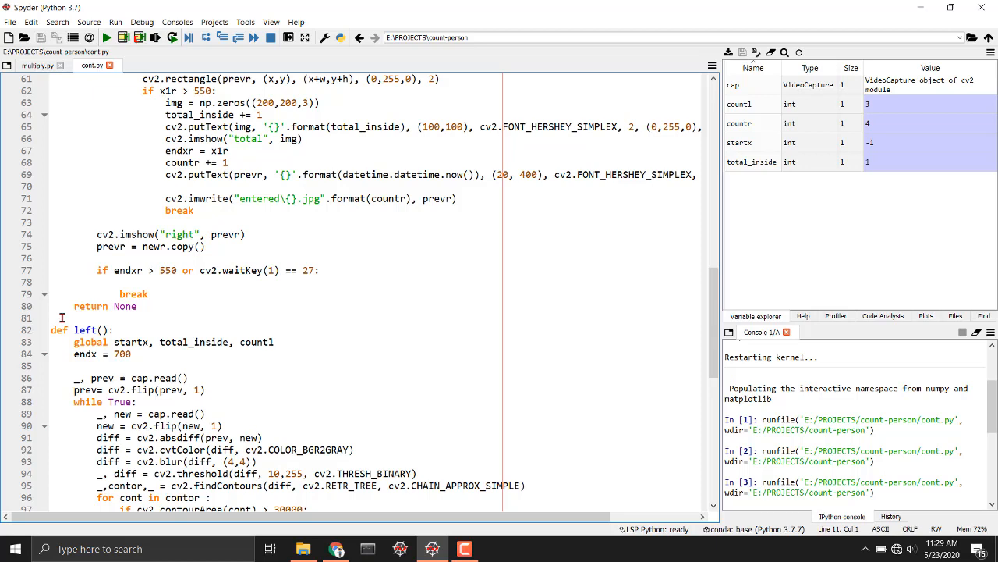
left_click(55, 318)
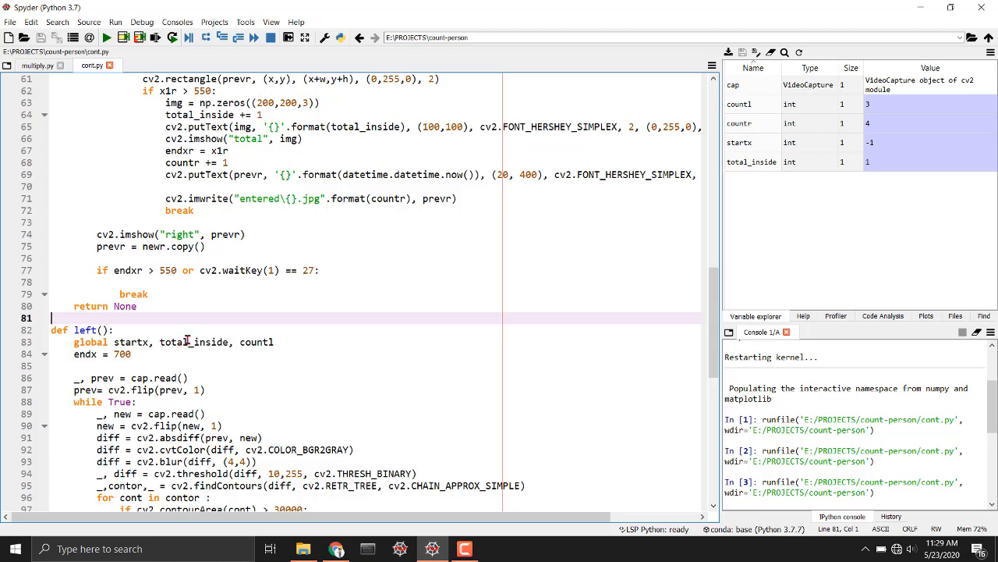
mouse_move(565, 221)
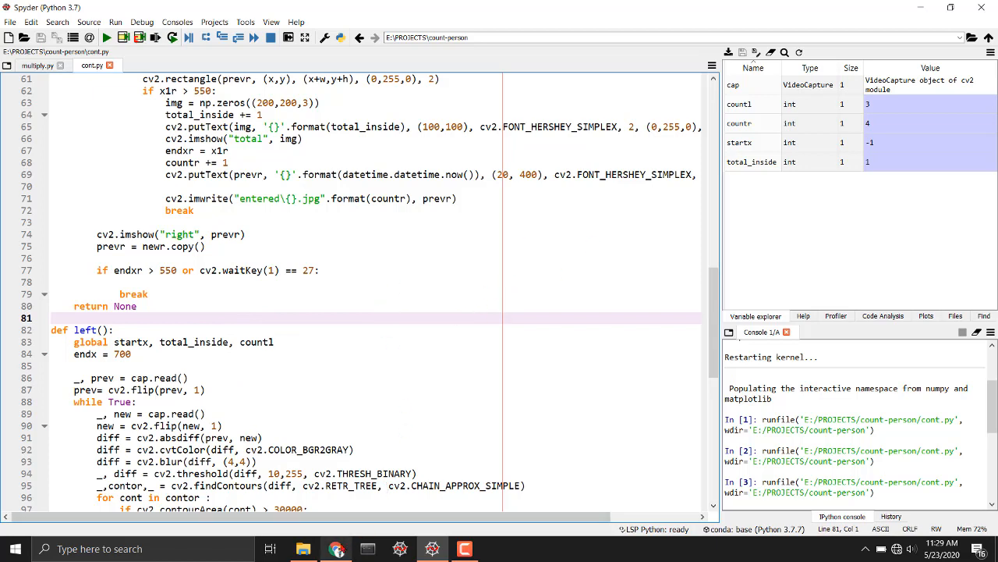
left_click(336, 548)
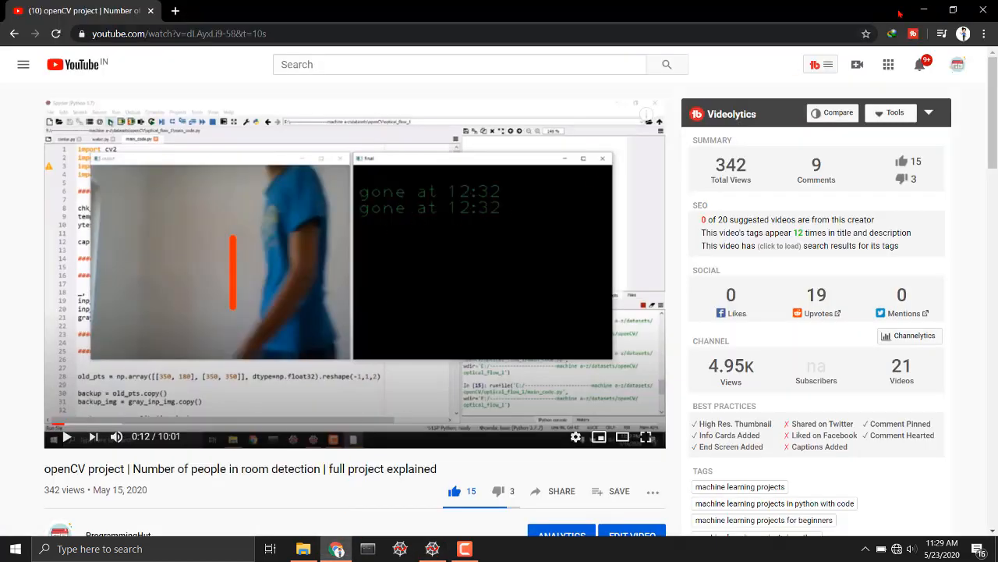